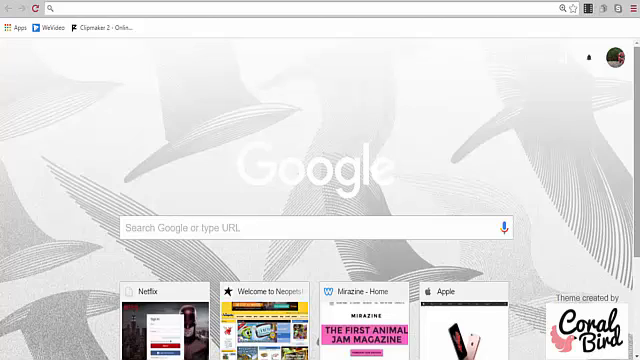
mouse_move(283, 27)
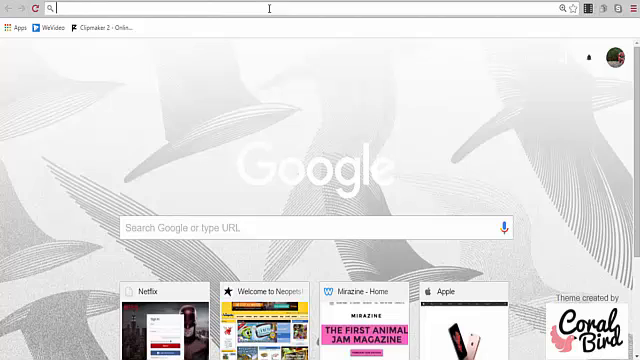
Go to the Panzoid site and scroll to the Clipmaker tool listings.
type("Panzoid.com")
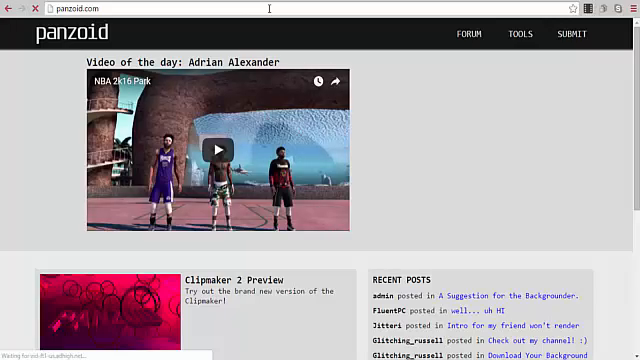
scroll("down", 3)
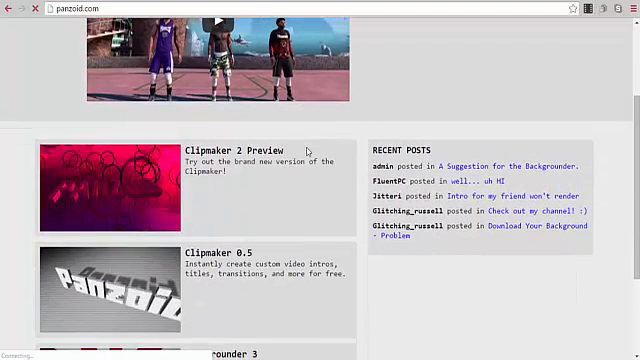
scroll("down", 3)
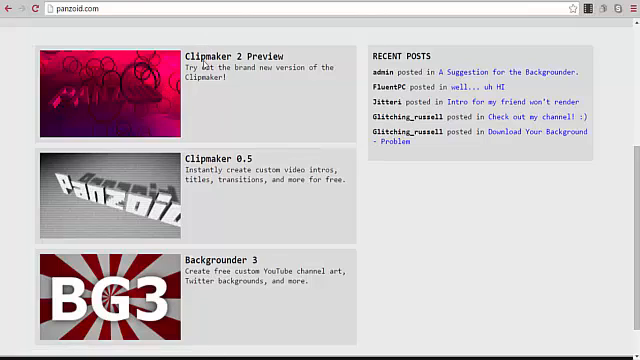
Open Clipmaker 0.5 and pick the pink 'panzoid' template with light streaks.
left_click(243, 55)
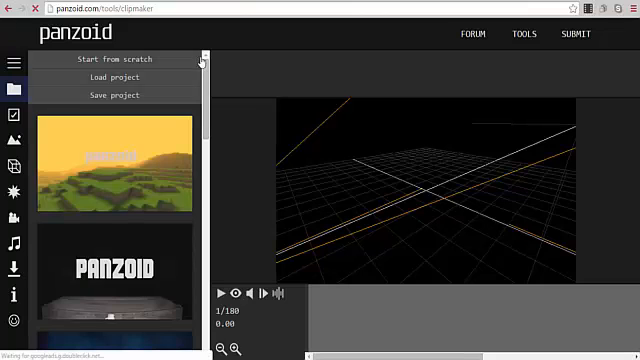
scroll("down", 3)
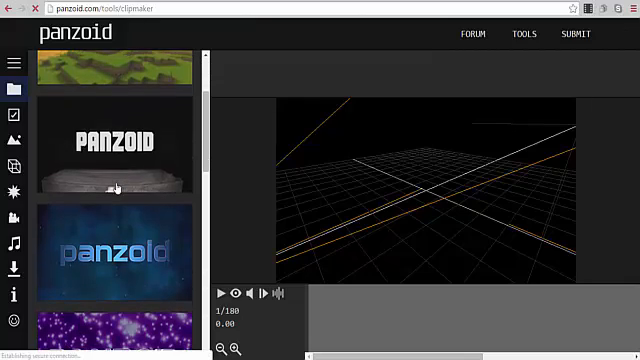
scroll("down", 3)
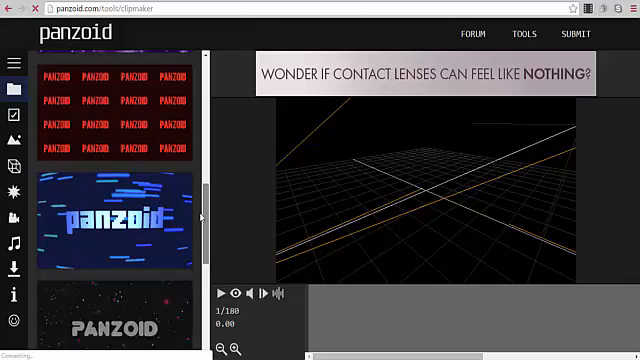
scroll("down", 3)
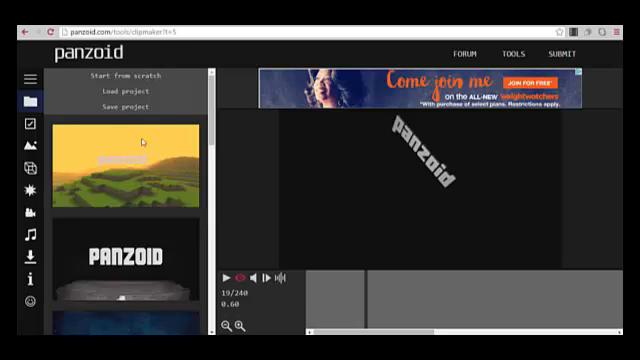
scroll("down", 3)
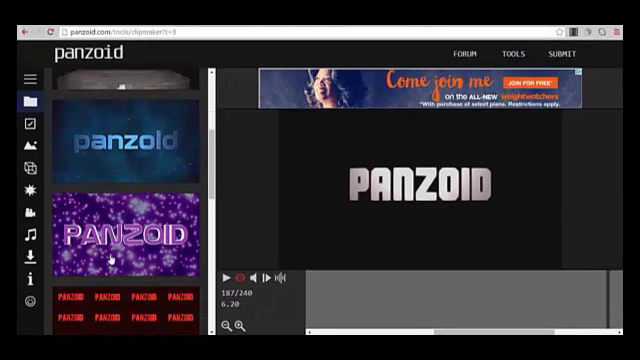
scroll("down", 3)
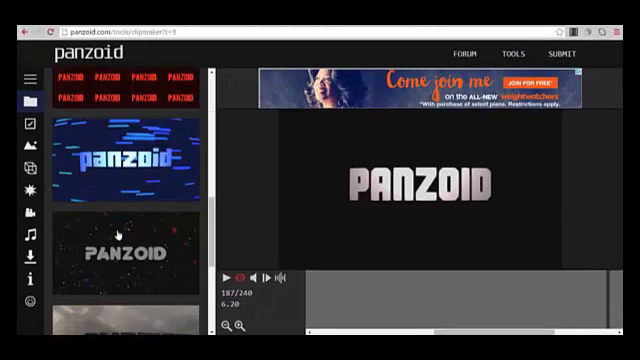
scroll("down", 3)
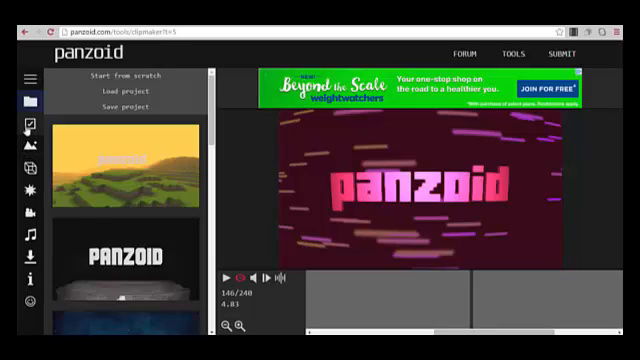
Change the text to 'Lilly' in the corpulent caps font, taller, thicker, with bevel on.
left_click(24, 98)
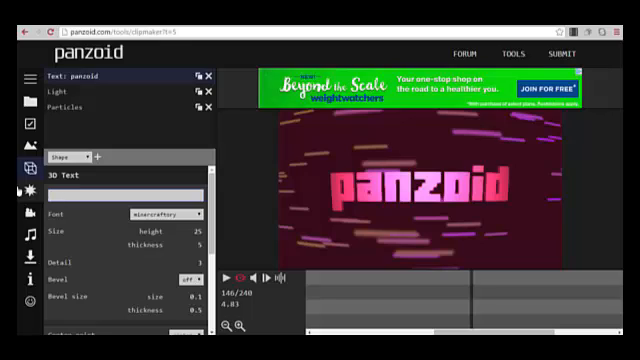
type("Lilly")
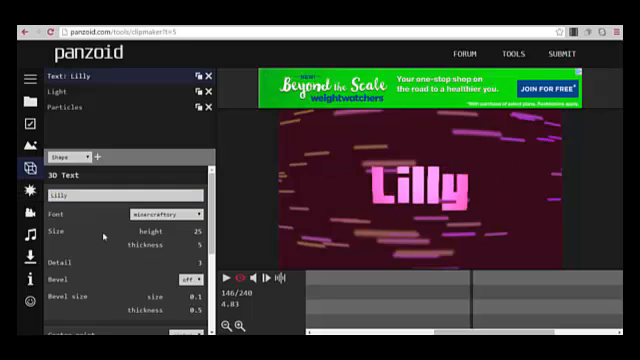
left_click(167, 214)
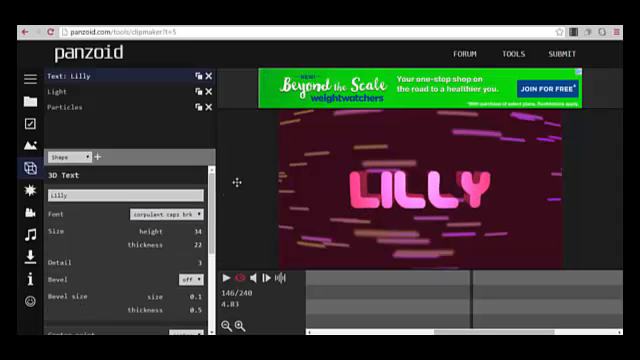
scroll("down", 3)
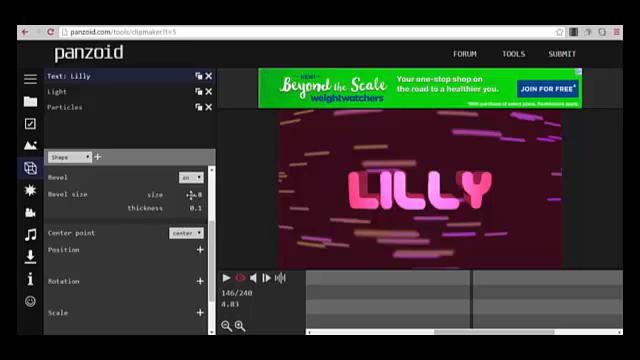
Tilt and enlarge LILLY with rotation 16.2, -9.3, 7.4 and scale 1.4, 1.4, 0.8.
left_click(183, 232)
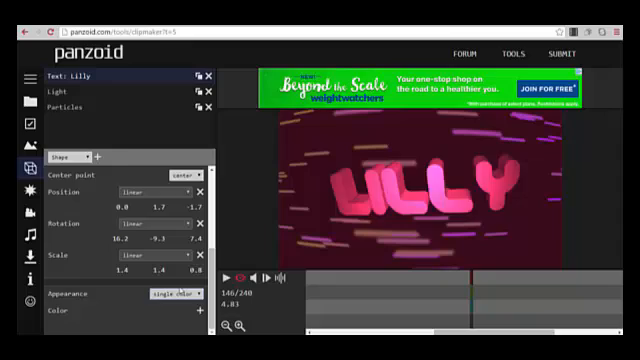
left_click(170, 295)
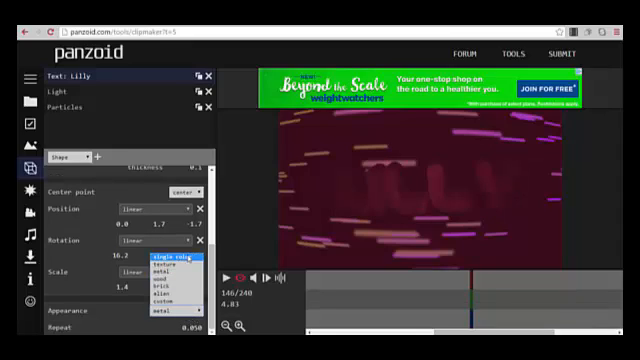
Keep the LILLY text on single color appearance in a purple-blue swatch.
left_click(166, 259)
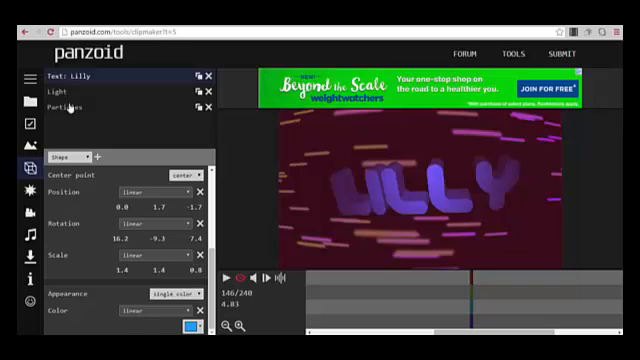
Make the particles purple and adjust their number, position spread and initial velocity.
left_click(74, 103)
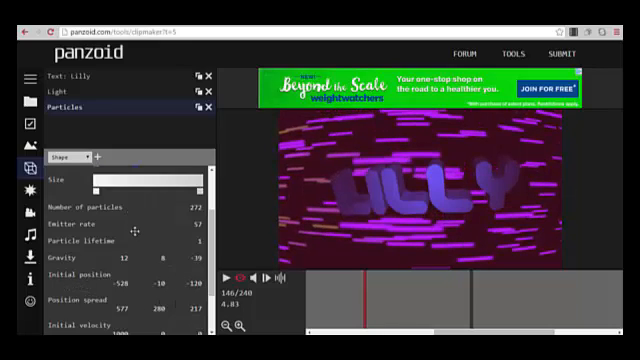
scroll("down", 3)
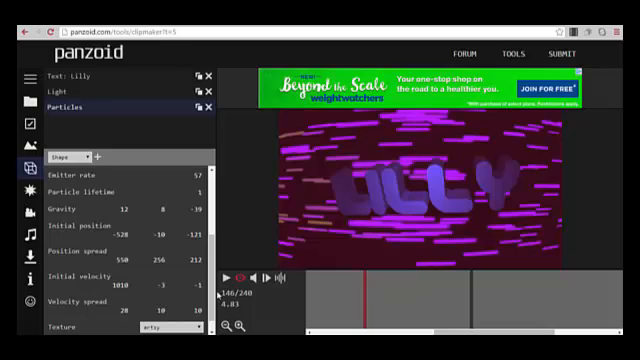
scroll("down", 3)
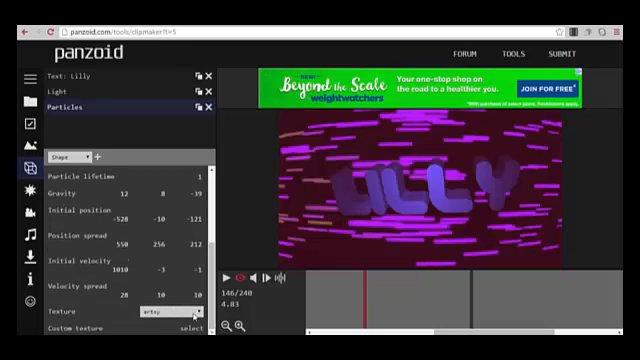
Try several particle textures, settle on ring, and raise the gravity values.
left_click(162, 320)
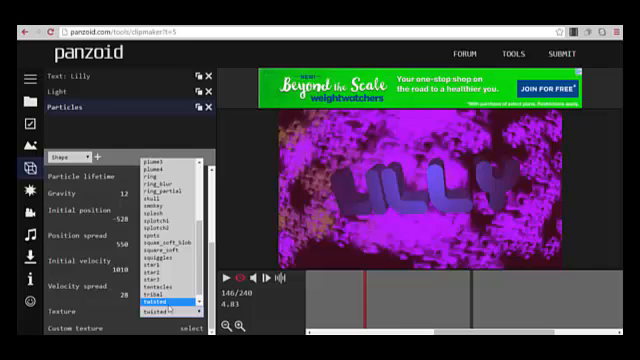
left_click(159, 316)
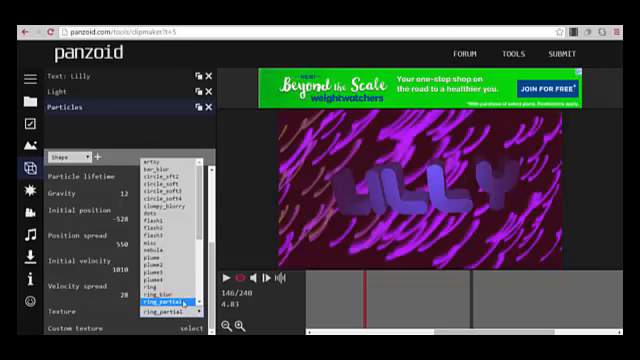
left_click(163, 309)
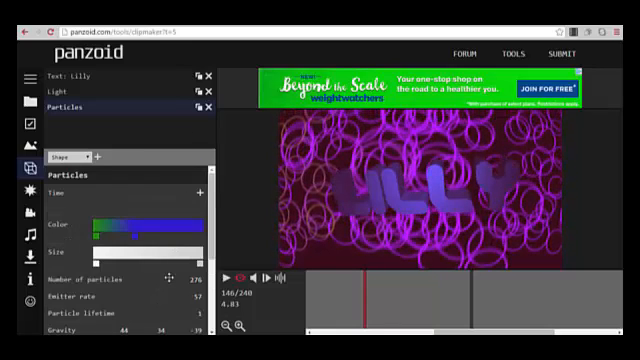
scroll("down", 3)
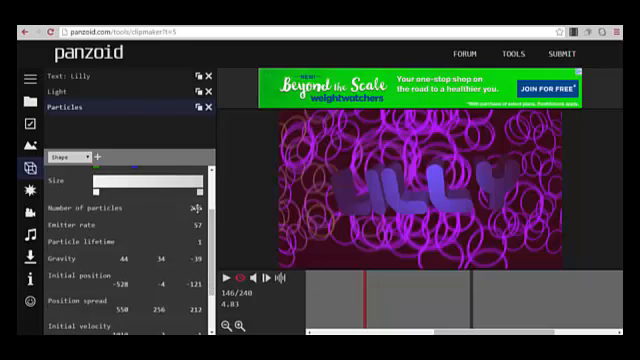